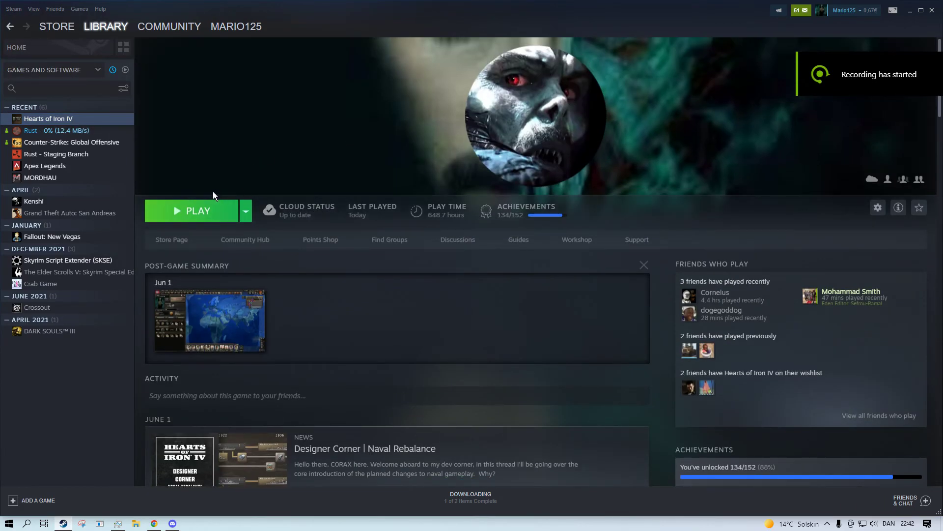
Launch Hearts of Iron IV from its Steam library page, bringing up the Paradox launcher.
click(198, 210)
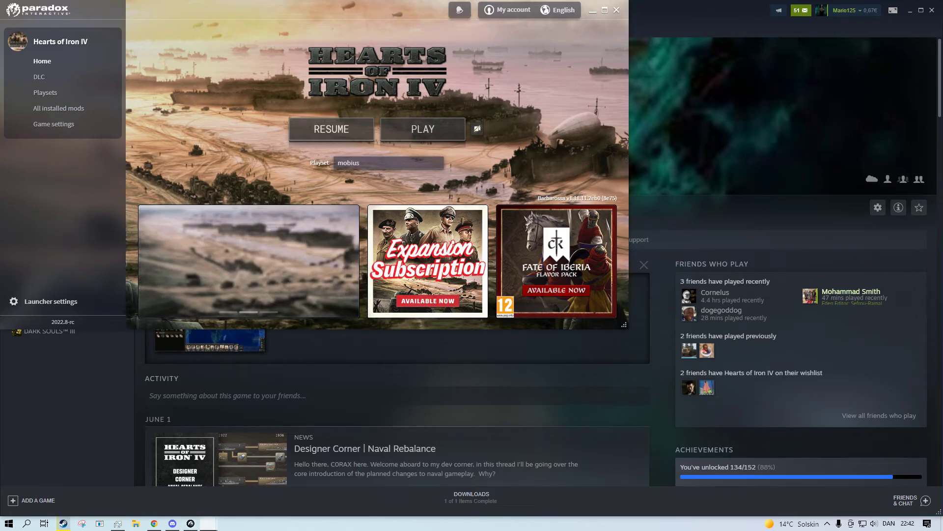
Start the game from the Paradox launcher with the Morbius playset selected.
click(422, 129)
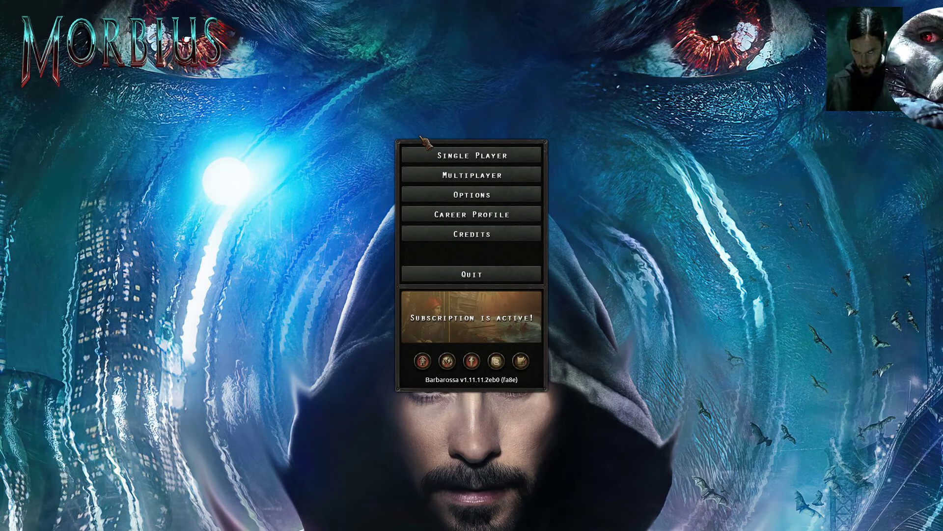
Begin a 1936 single-player Ironman campaign as the German Reich.
click(471, 155)
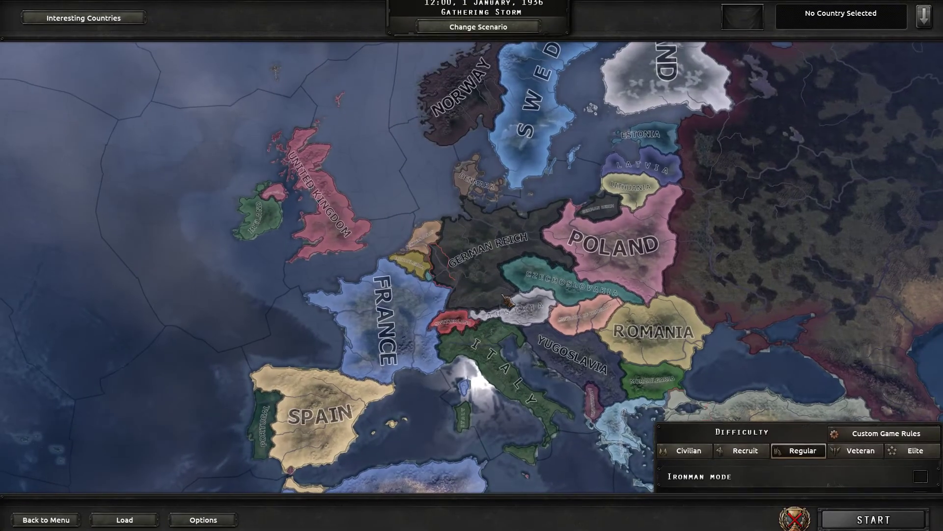
click(505, 241)
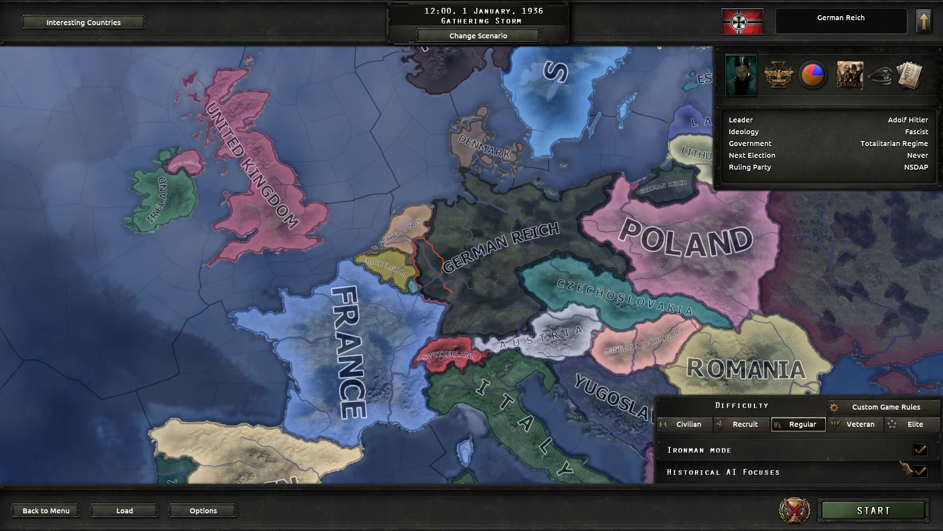
click(862, 510)
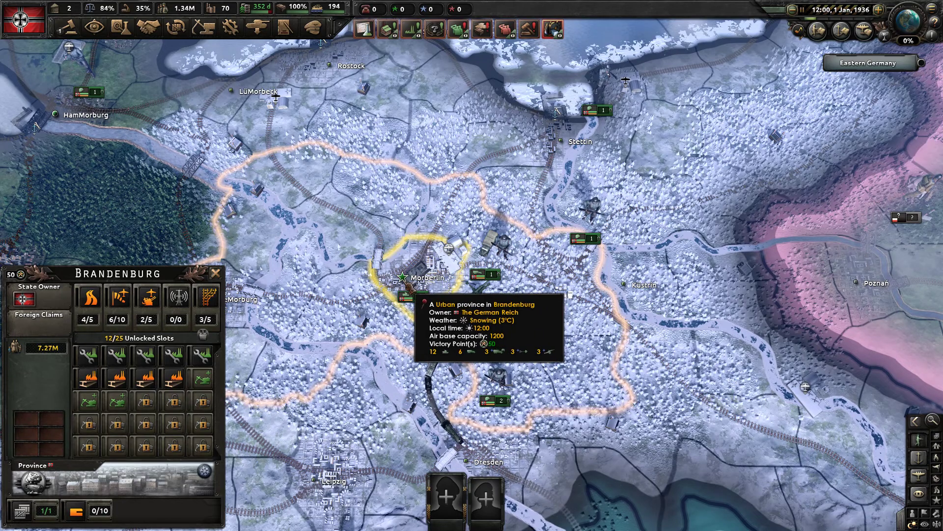
Zoom the map around Brandenburg before viewing Germany's political overview.
scroll(down, 3)
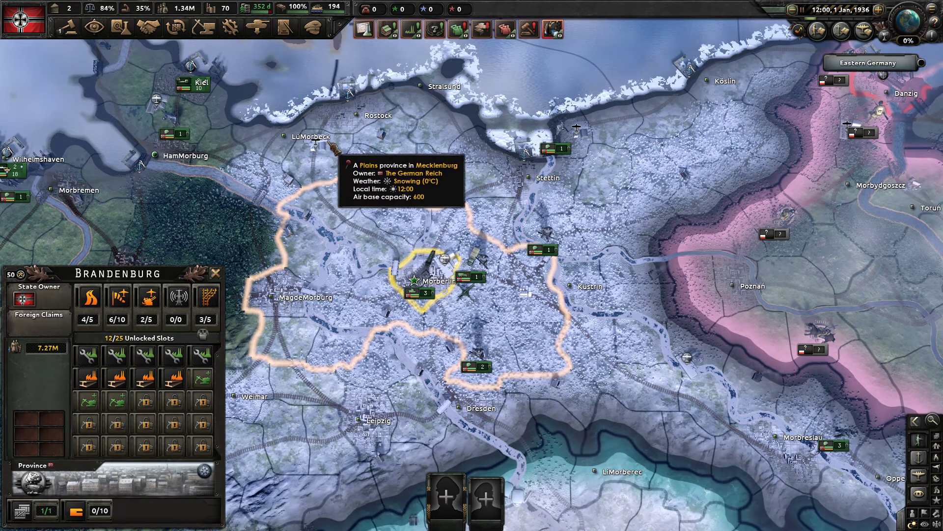
scroll(down, 3)
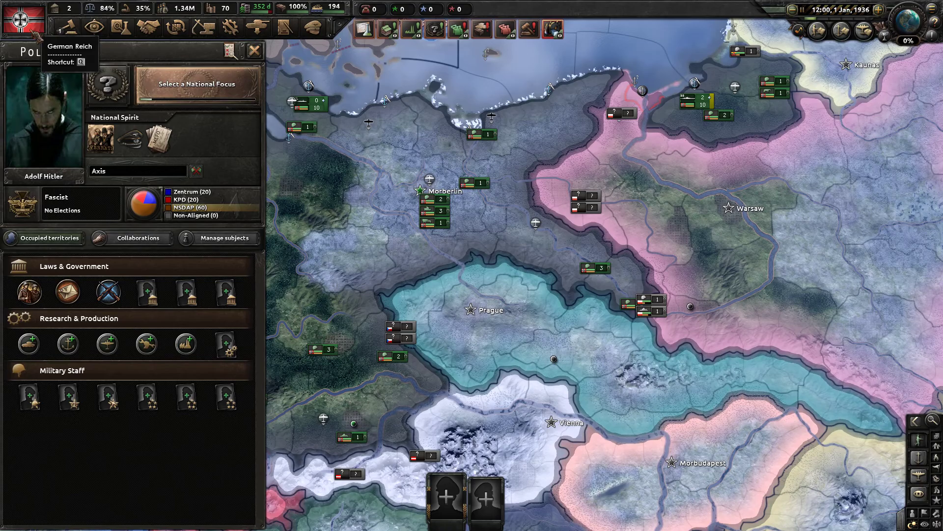
mouse_move(44, 117)
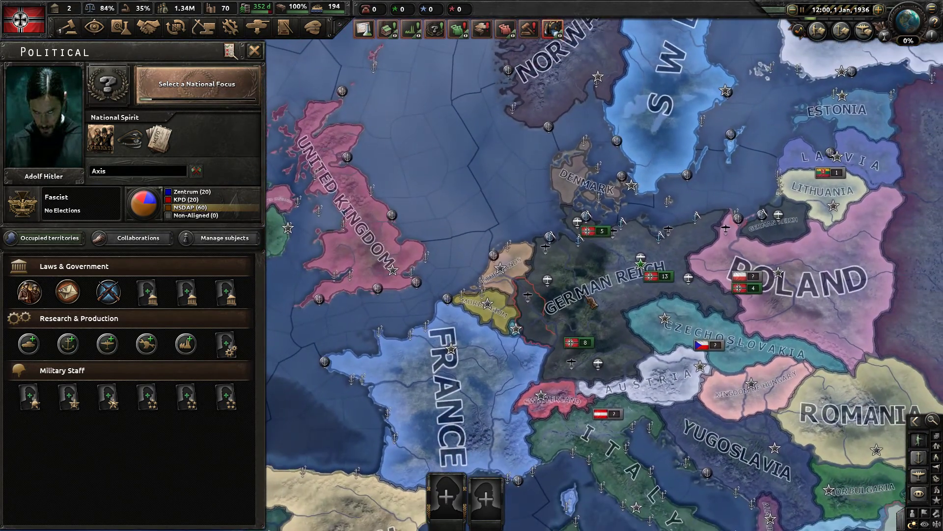
Close the politics panel and scroll the map past the Caribbean toward the production overview.
click(253, 50)
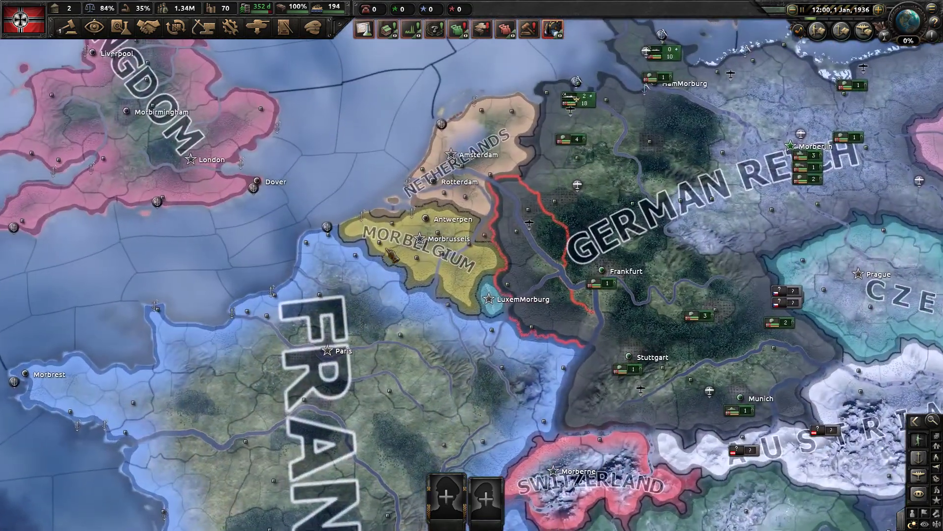
scroll(down, 3)
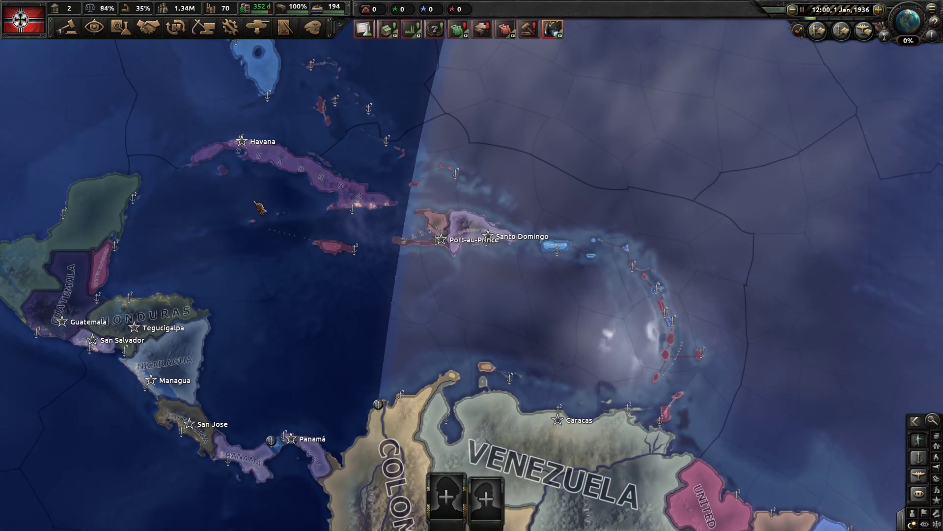
scroll(up, 3)
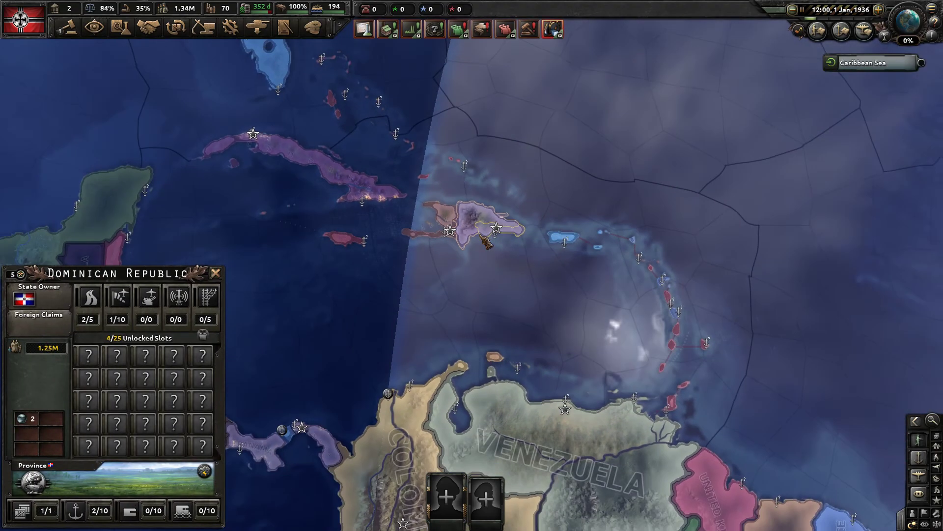
scroll(down, 3)
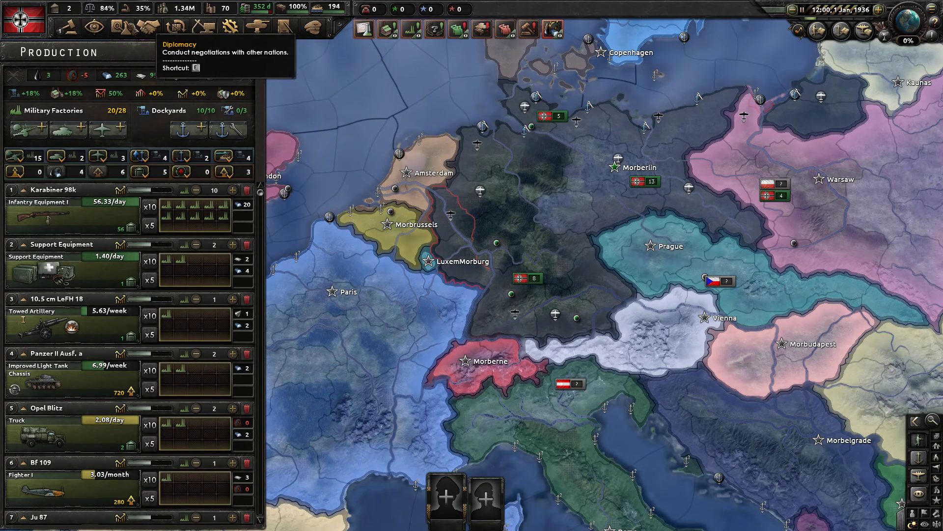
Bring up the diplomacy screen listing actions toward Poland, such as declaring war.
click(175, 27)
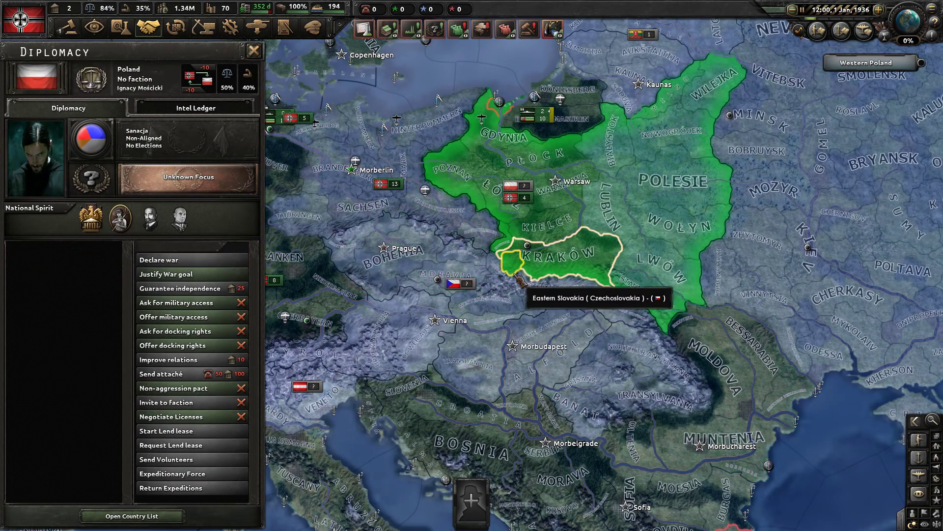
mouse_move(541, 253)
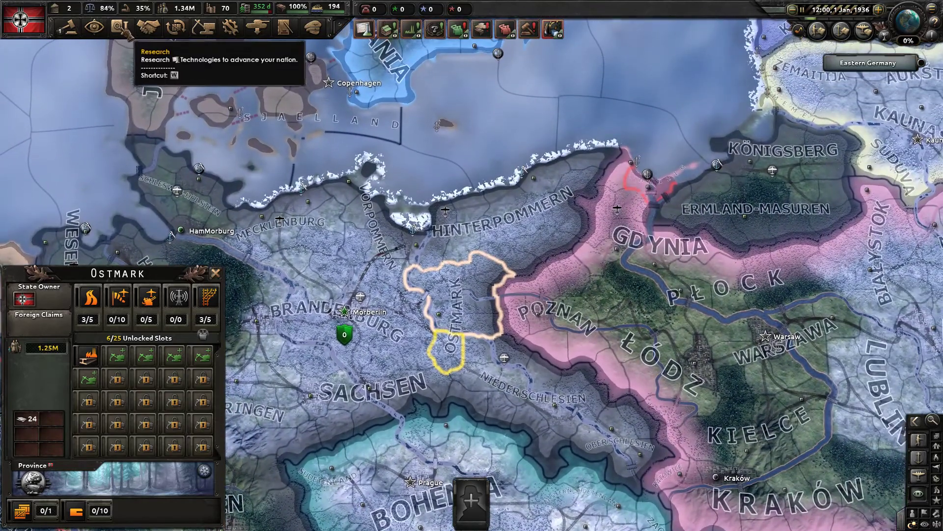
Enter the 'allow diplo' cheat commands in the console, which are rejected as unknown.
click(153, 28)
text(allow dip)
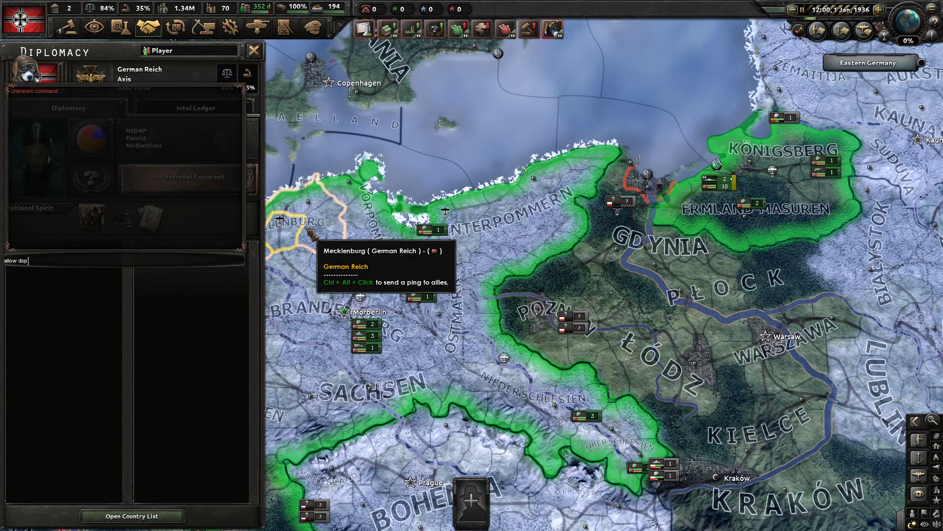
key(enter)
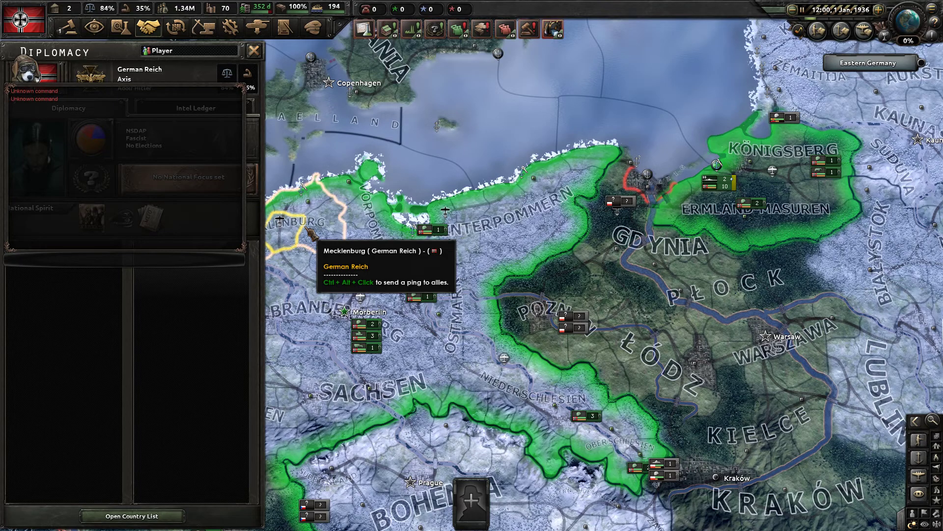
text(al)
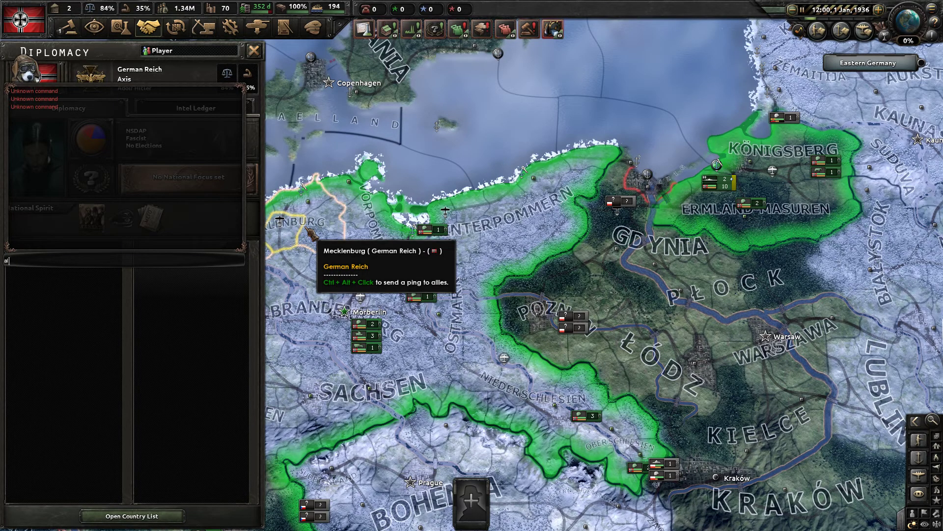
text(dip)
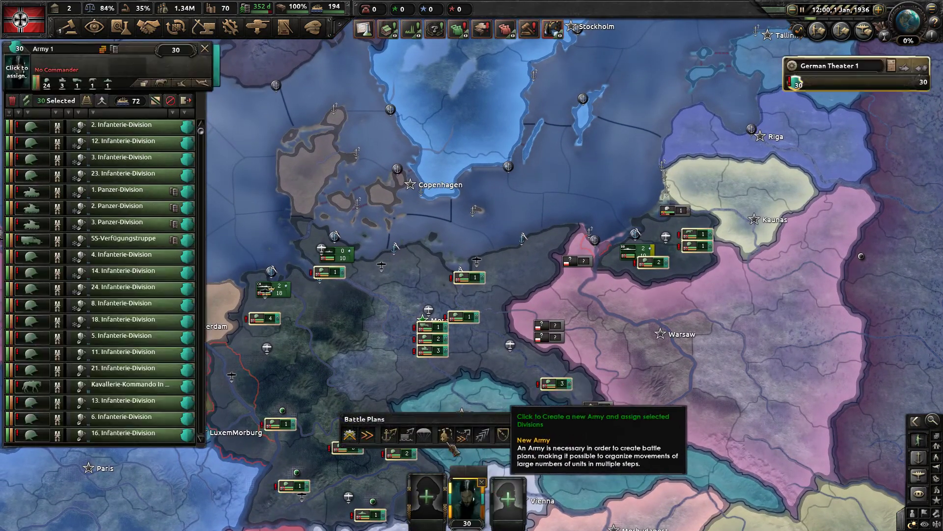
Form the 30 gathered German divisions into a new army.
click(19, 74)
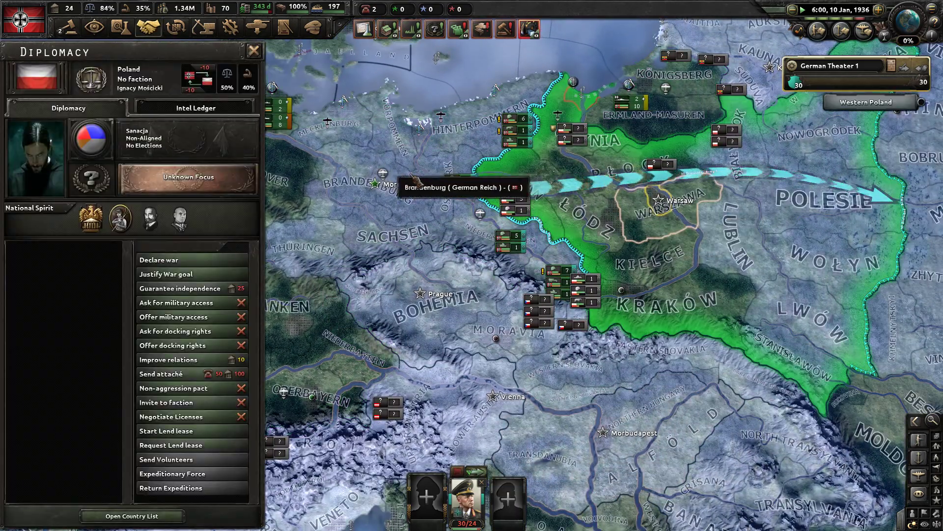
Justify a war goal, then declare war on Poland and send the declaration.
click(171, 274)
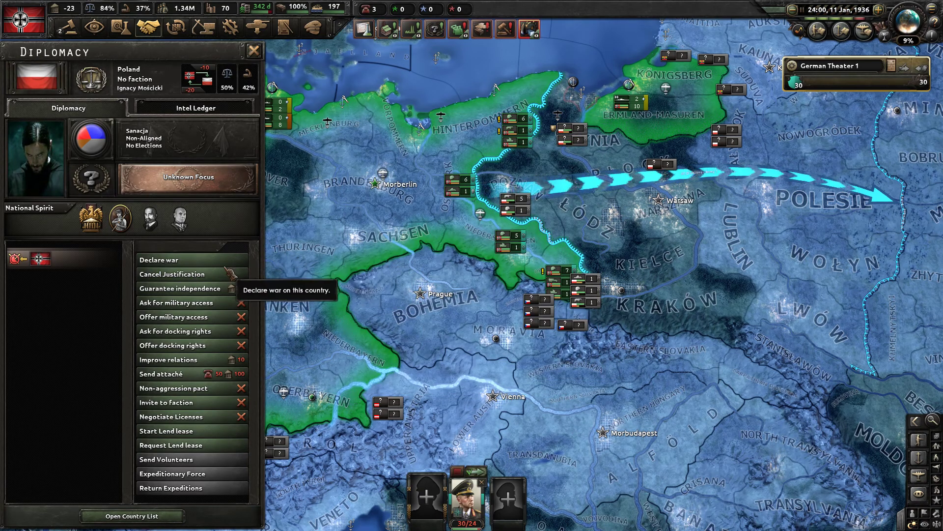
click(158, 260)
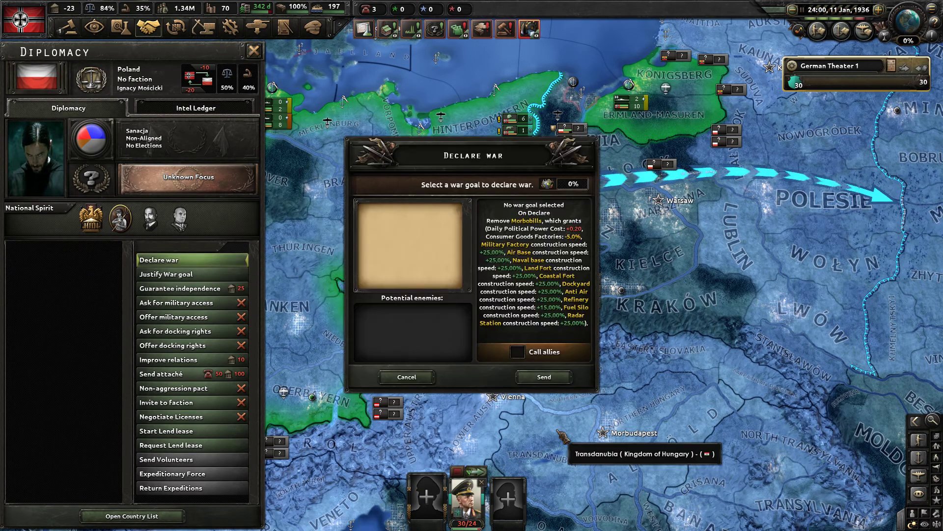
click(542, 376)
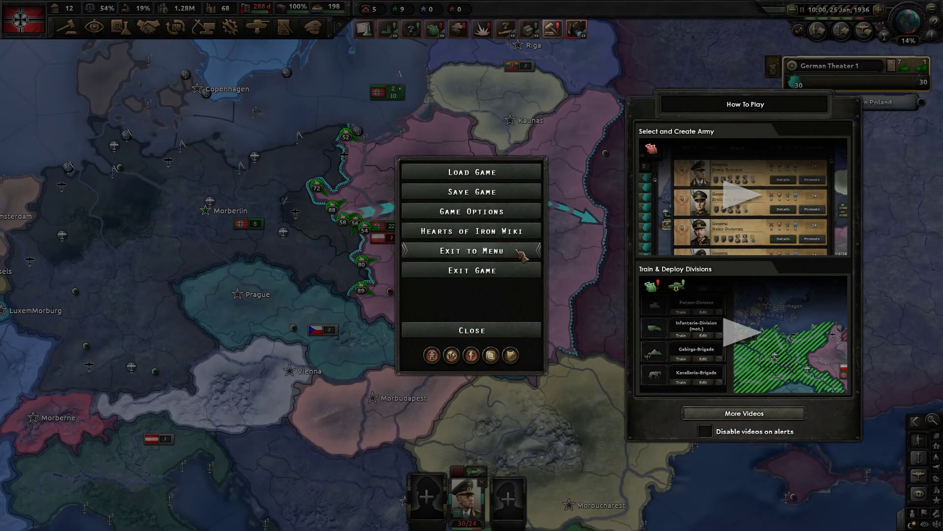
Quit the German Reich session from the game menu and return to the Morbius main menu.
click(471, 210)
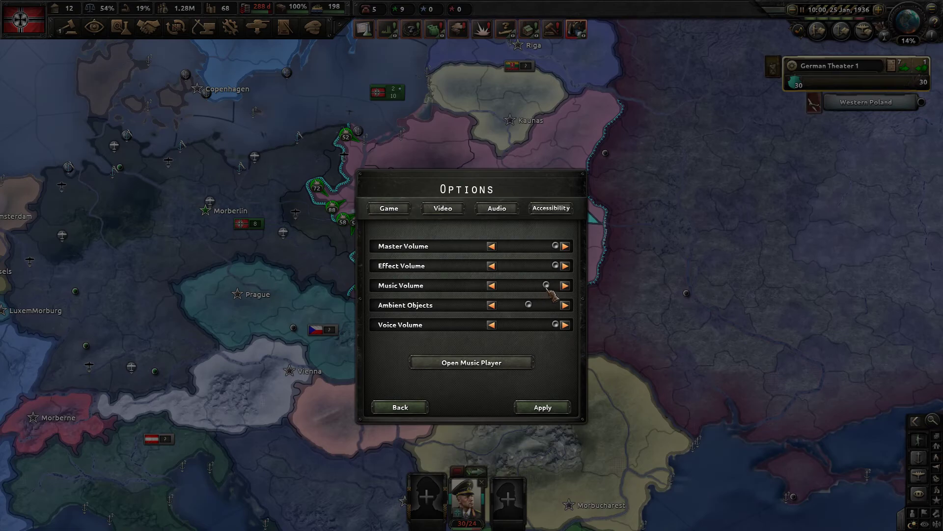
click(399, 407)
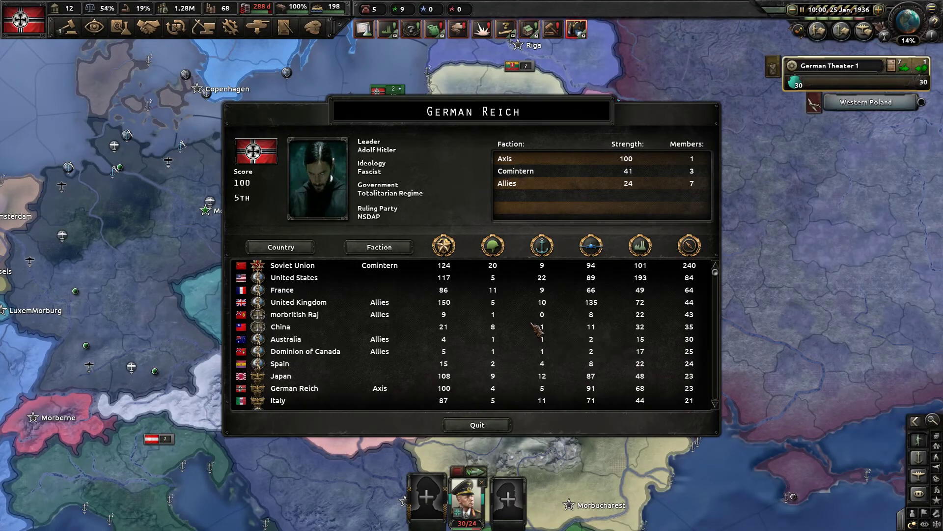
click(477, 425)
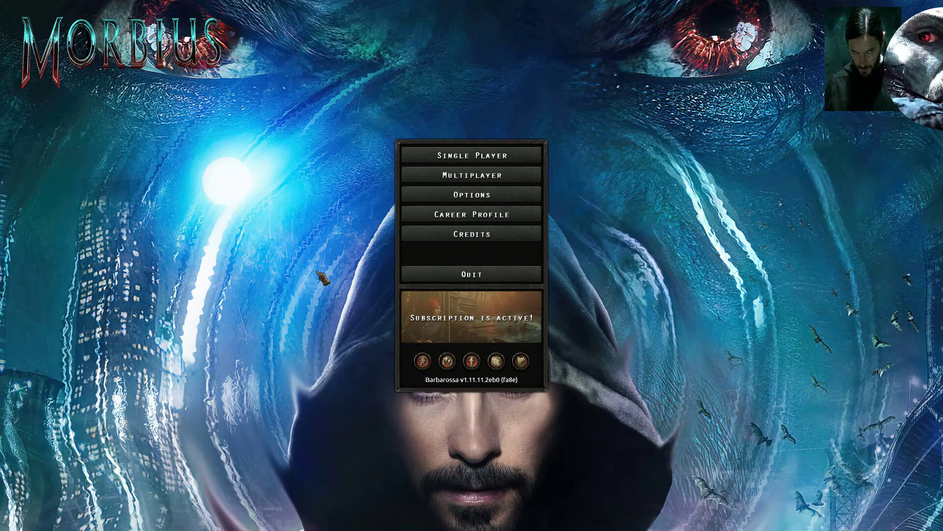
mouse_move(313, 216)
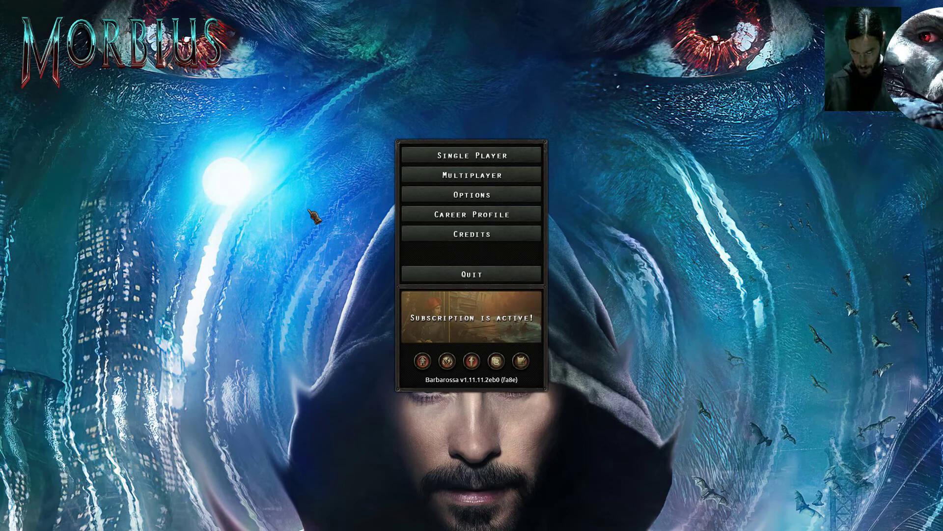
mouse_move(331, 198)
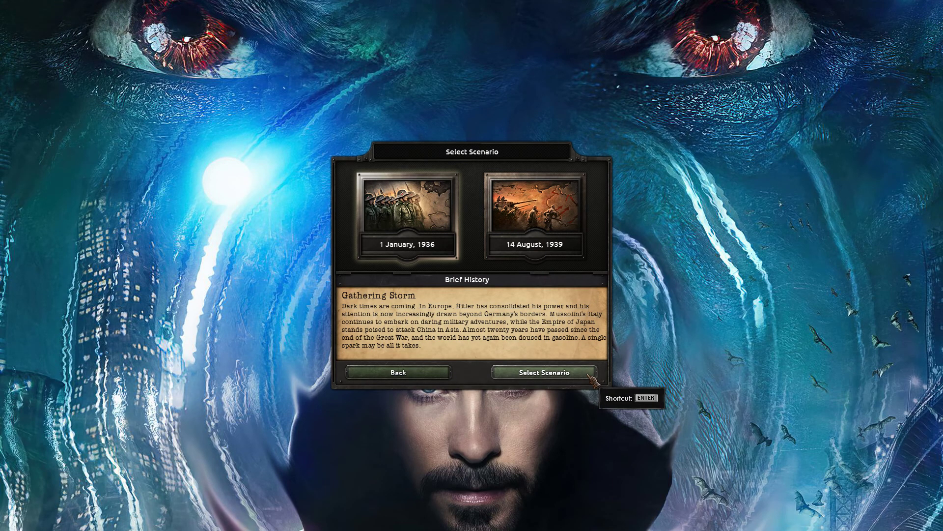
Confirm the 1 January 1936 Gathering Storm scenario for a new single-player game.
click(543, 372)
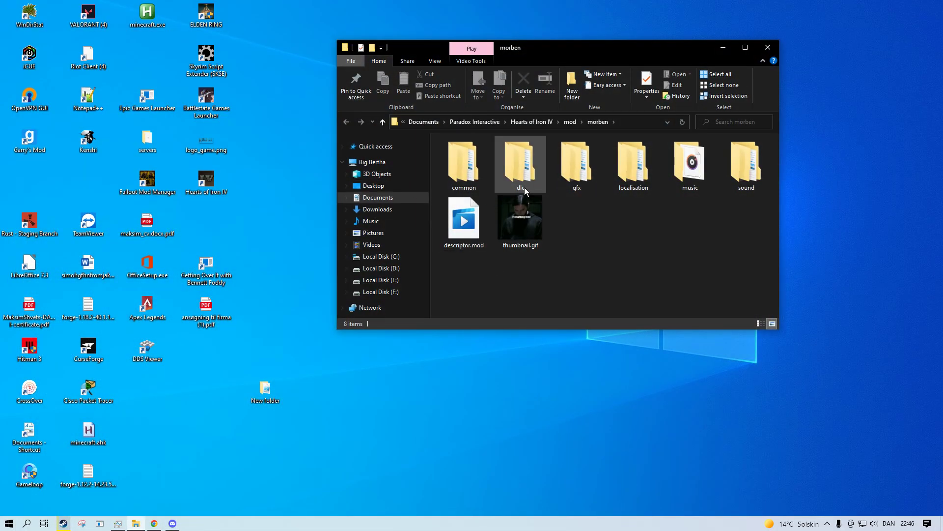
Browse into gfx/loadingscreens to show the Morbius load screen images.
double_click(575, 162)
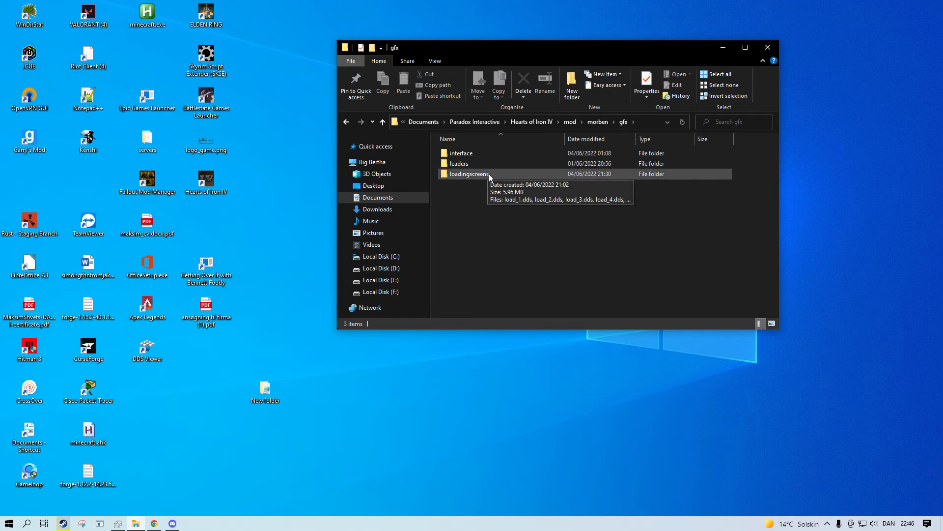
double_click(468, 174)
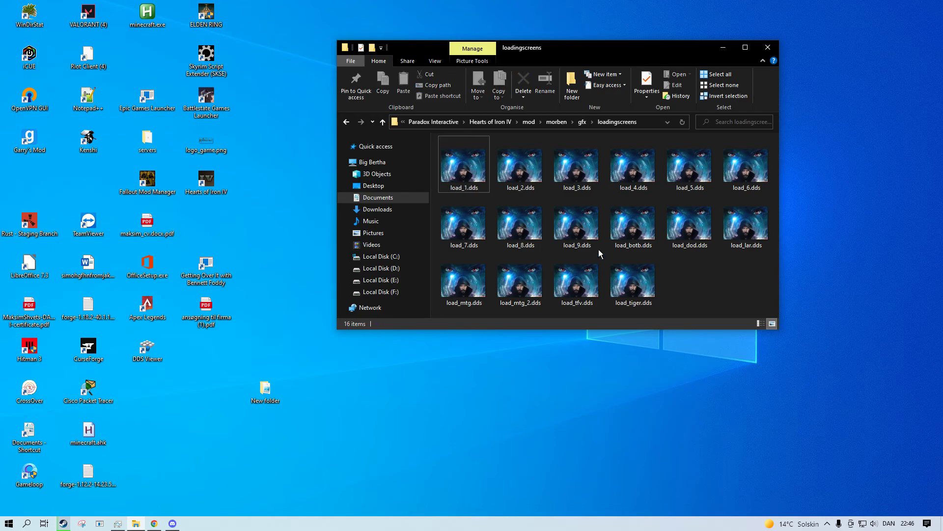
mouse_move(382, 280)
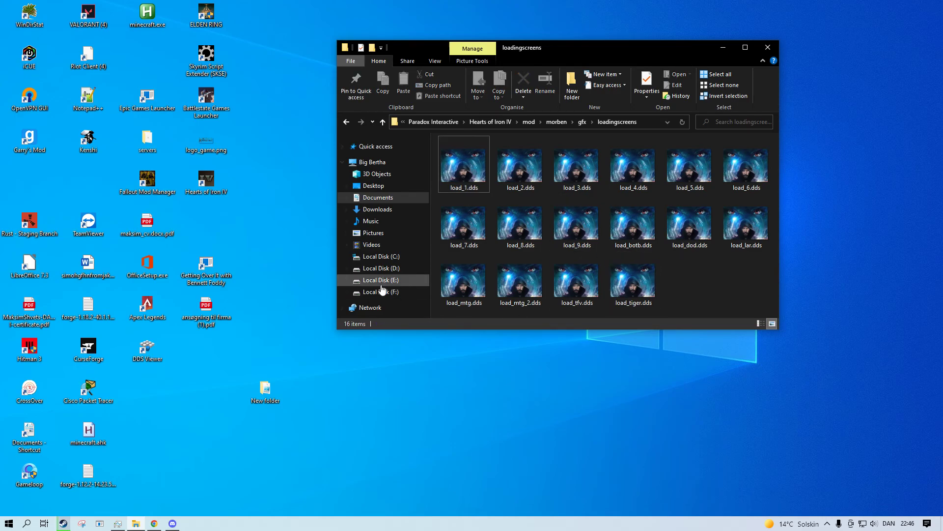
click(519, 224)
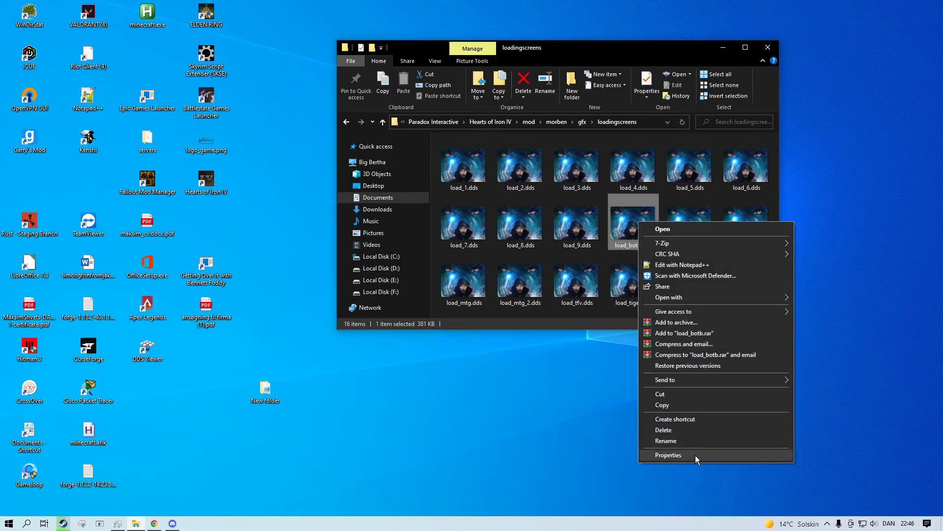
Inspect the Properties details of load_botb.dds and close them.
click(668, 454)
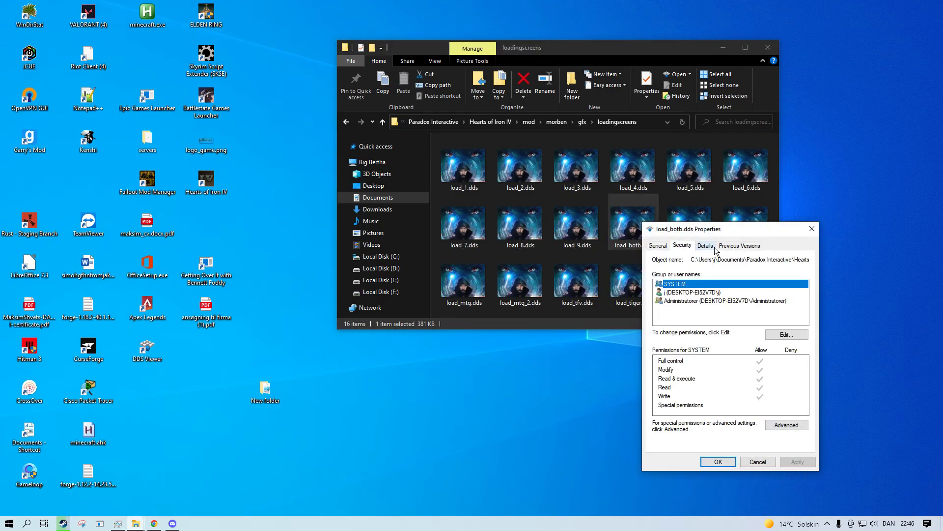
click(705, 244)
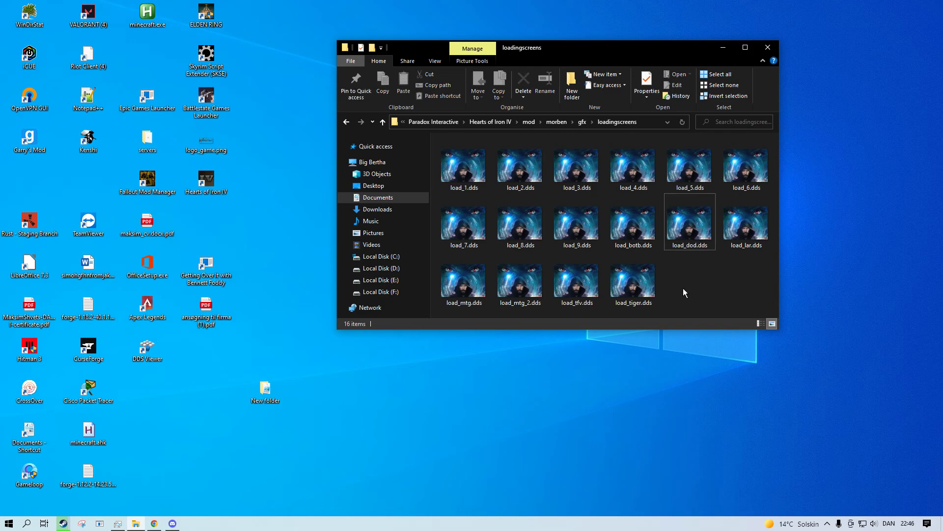
click(633, 283)
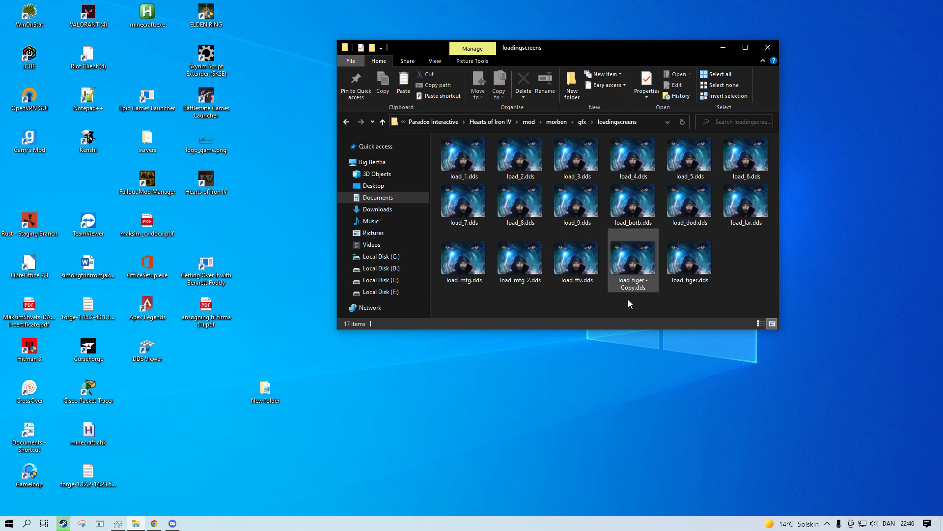
Copy and paste load_tiger.dds to create 'load_tiger - Copy.dds'.
right_click(689, 256)
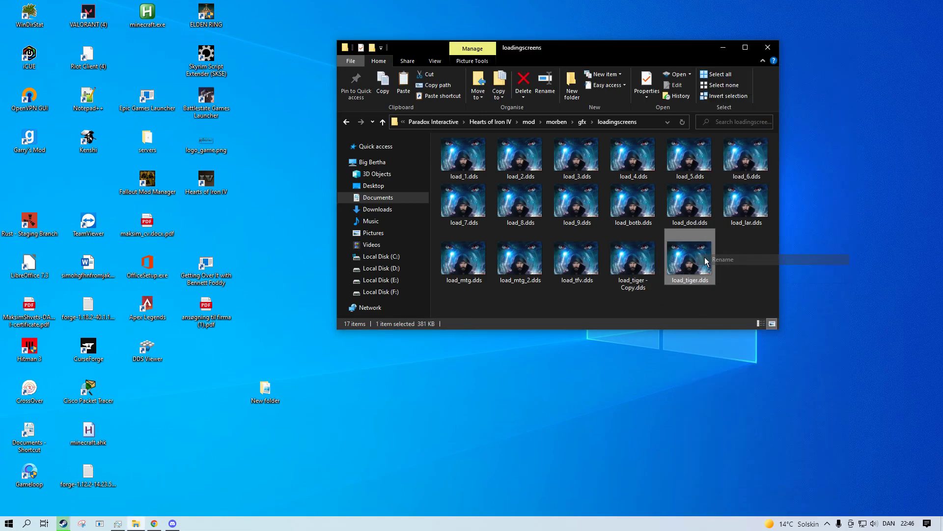
right_click(690, 260)
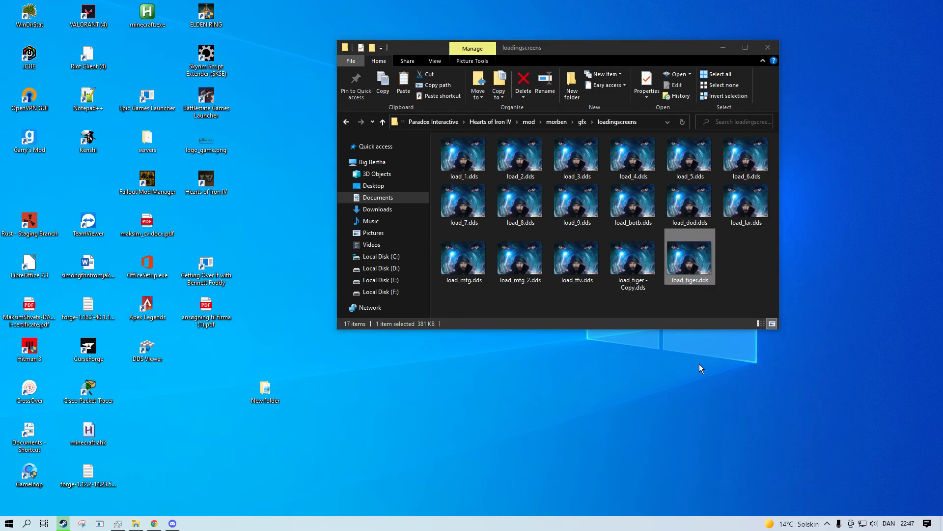
click(690, 281)
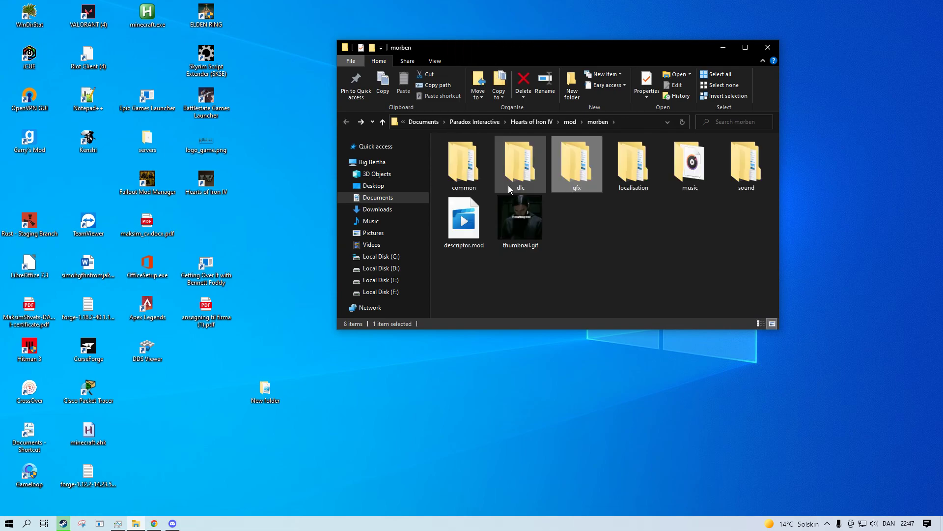
click(632, 162)
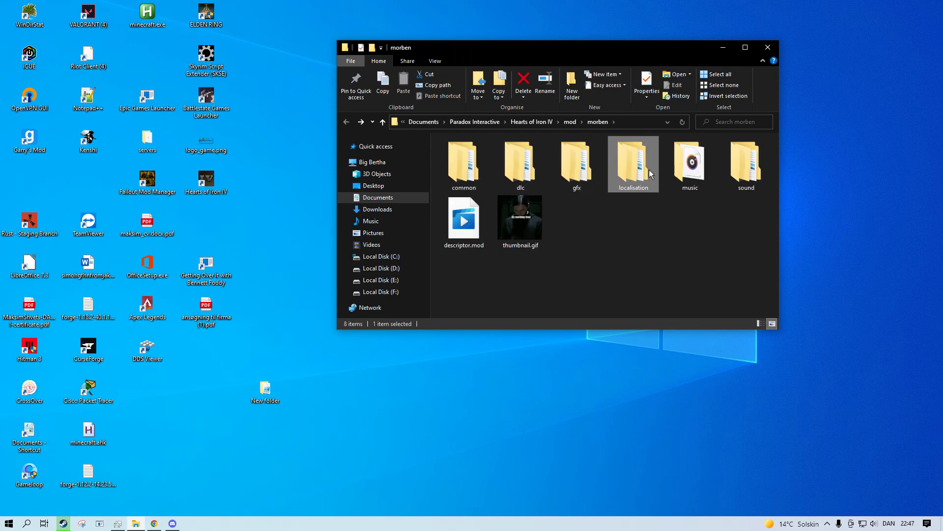
double_click(633, 162)
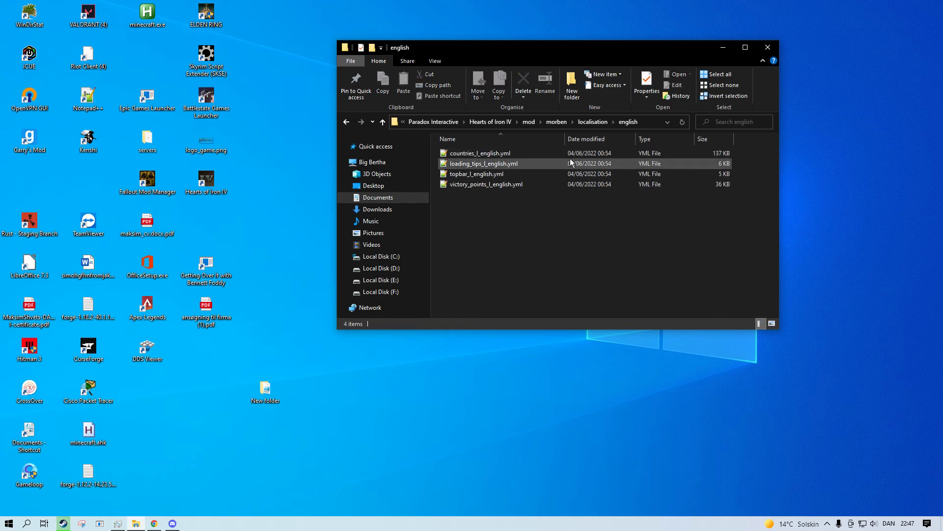
click(478, 174)
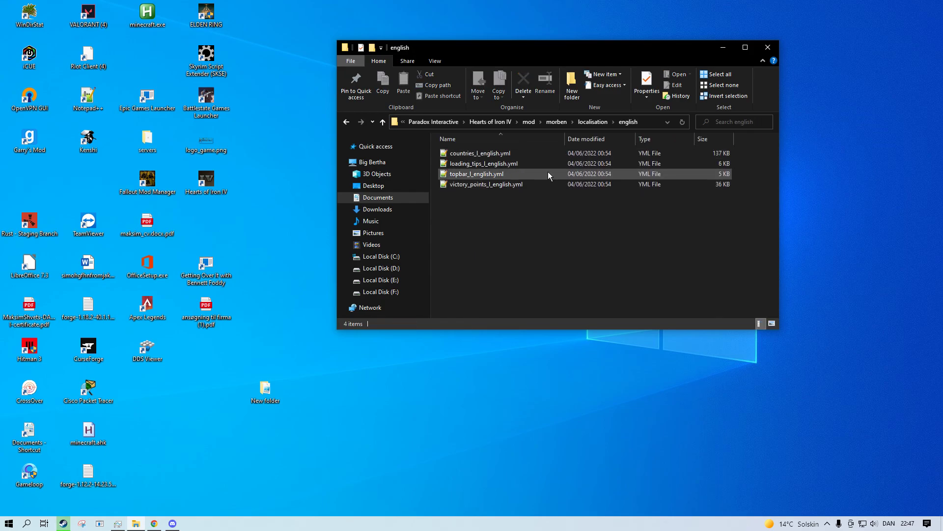
click(484, 163)
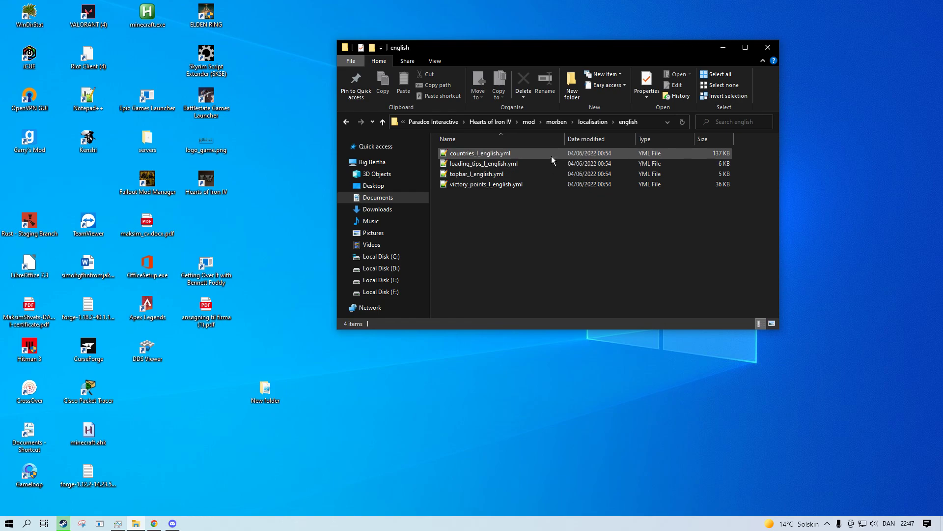
double_click(483, 163)
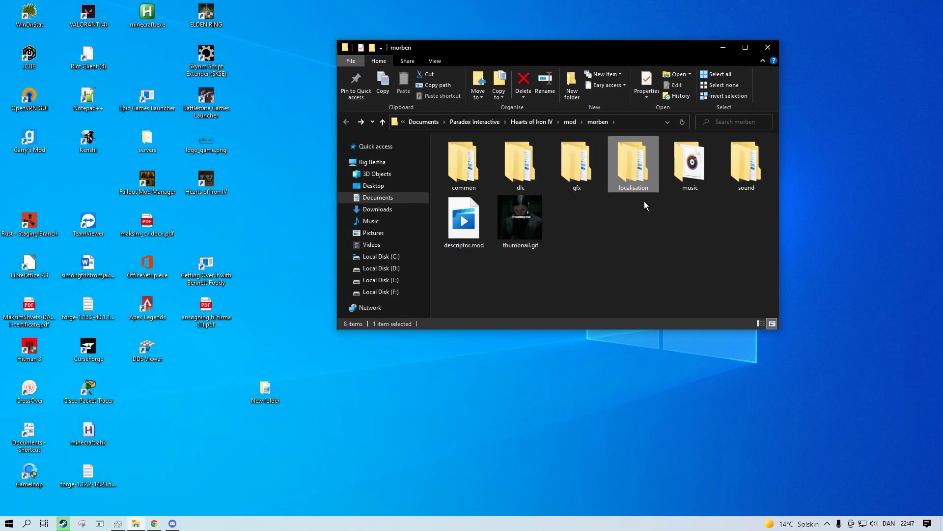
Check the dlc folder, then play the 'player_declare' sound clip in Groove Music.
double_click(520, 162)
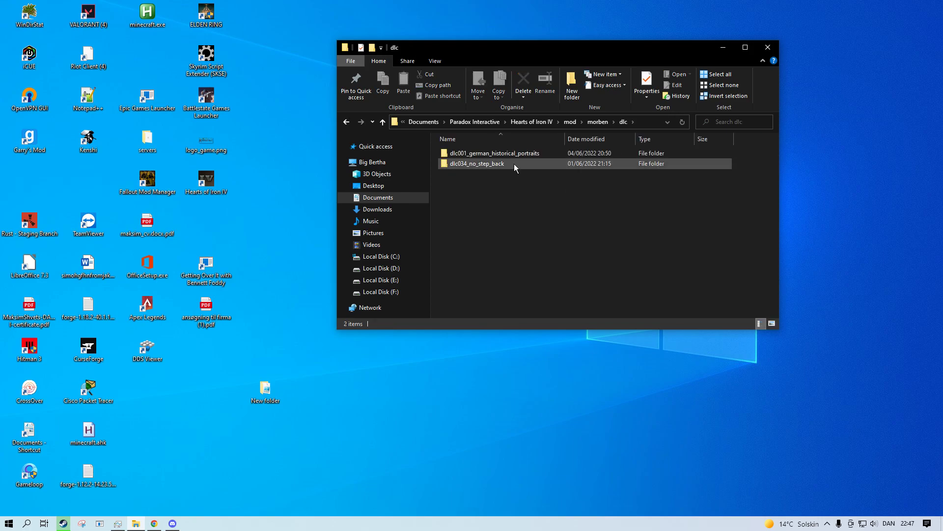
double_click(478, 163)
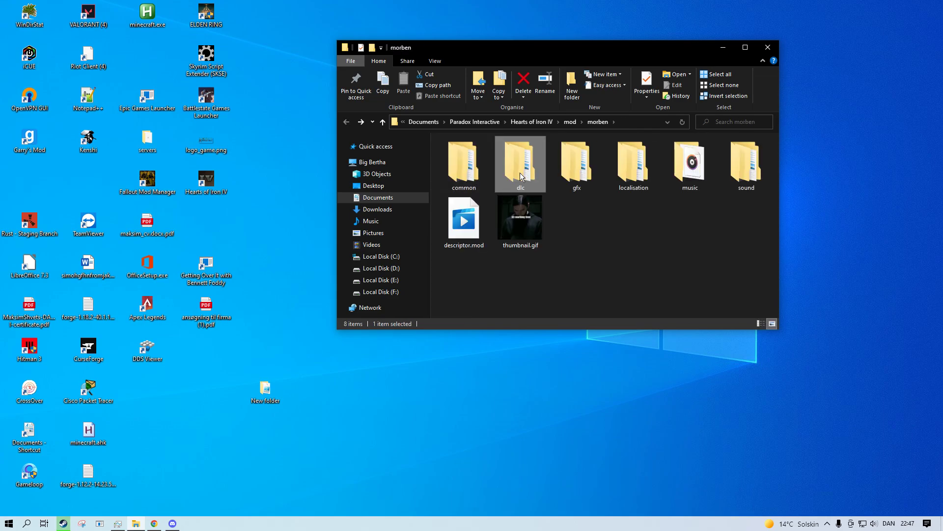
double_click(745, 162)
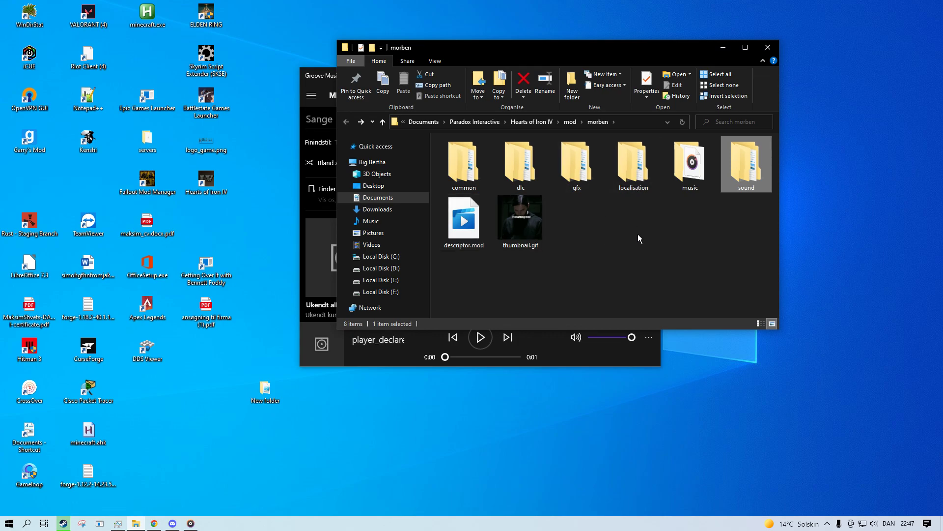
mouse_move(604, 264)
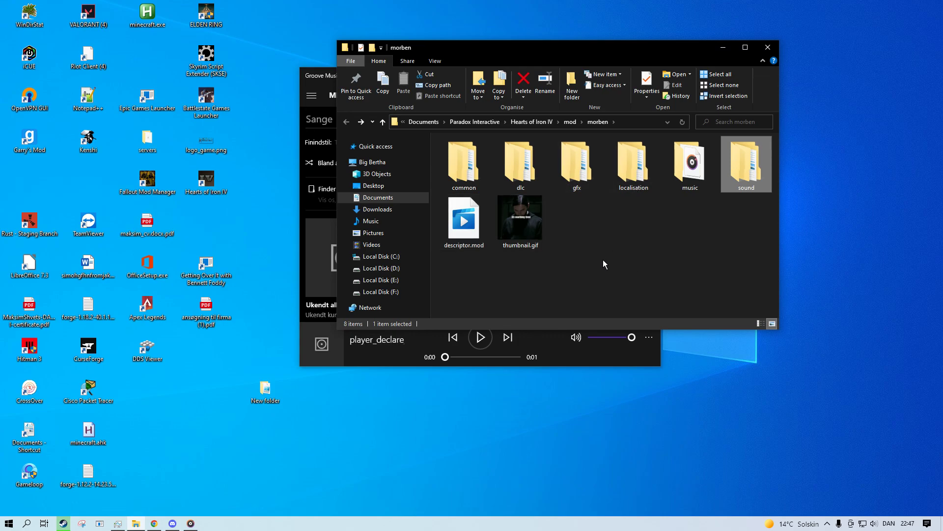